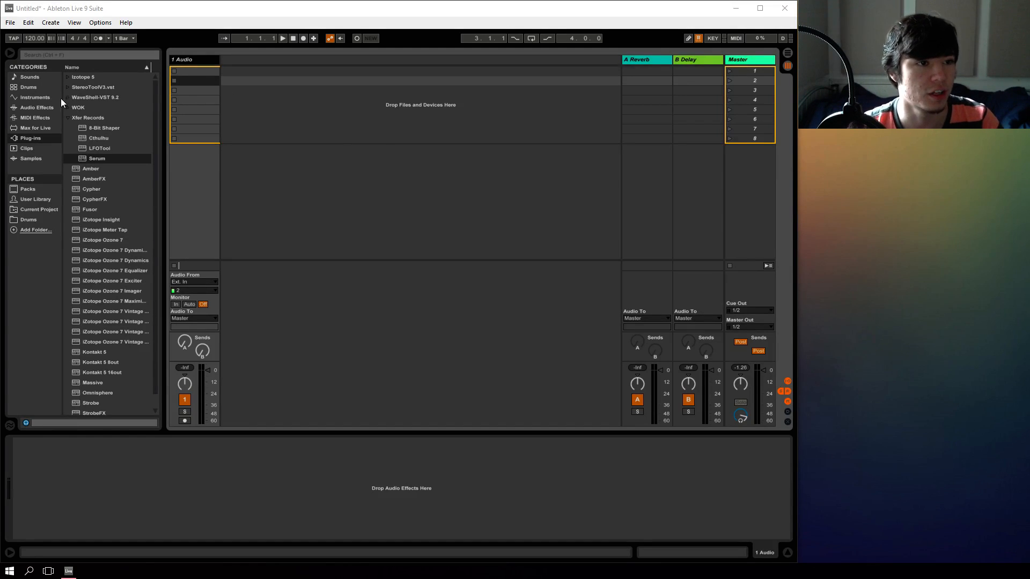
# Add an empty Drum Rack track and delete the default audio track.
pyautogui.click(28, 87)
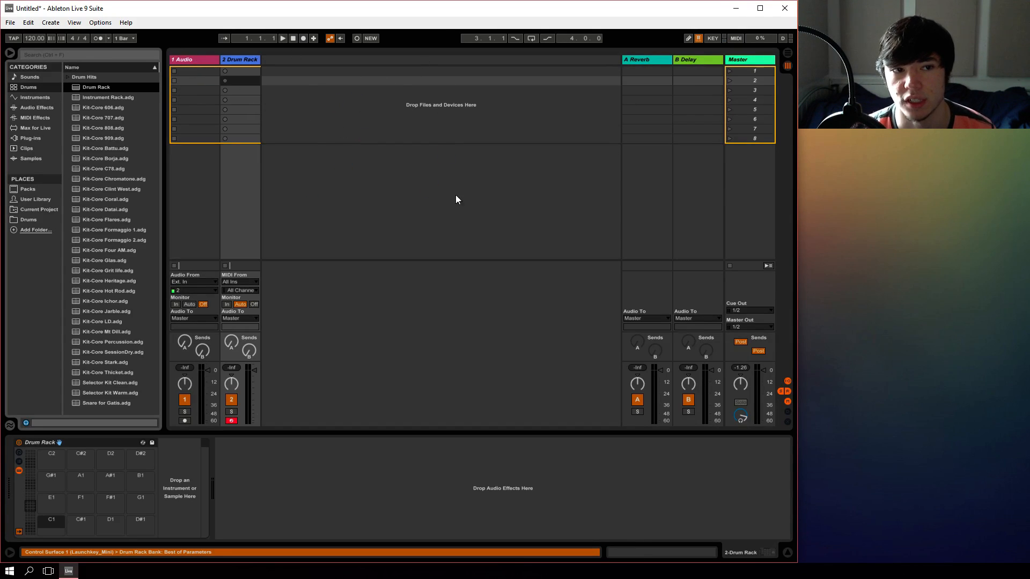
pyautogui.rightClick(191, 59)
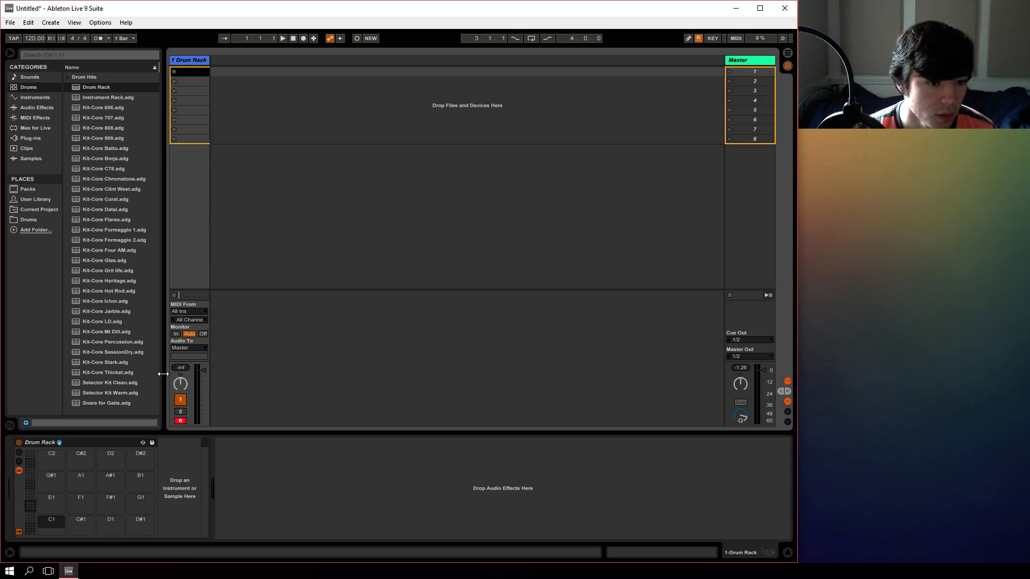
# Scroll the pad overview to the E2–G3 rows and audition a couple of empty pads.
pyautogui.moveTo(203, 384); pyautogui.dragTo(204, 394)
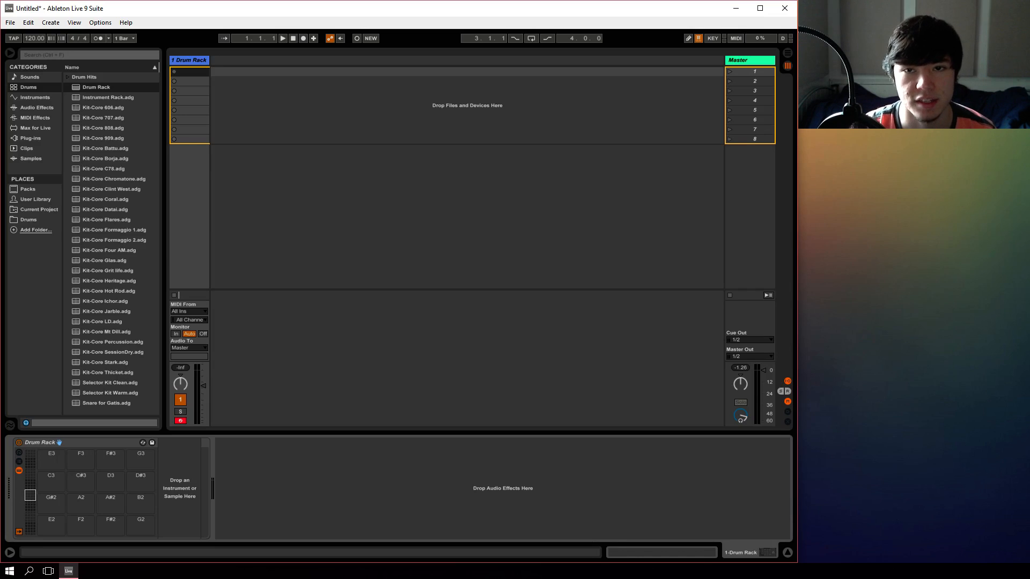
pyautogui.moveTo(23, 372)
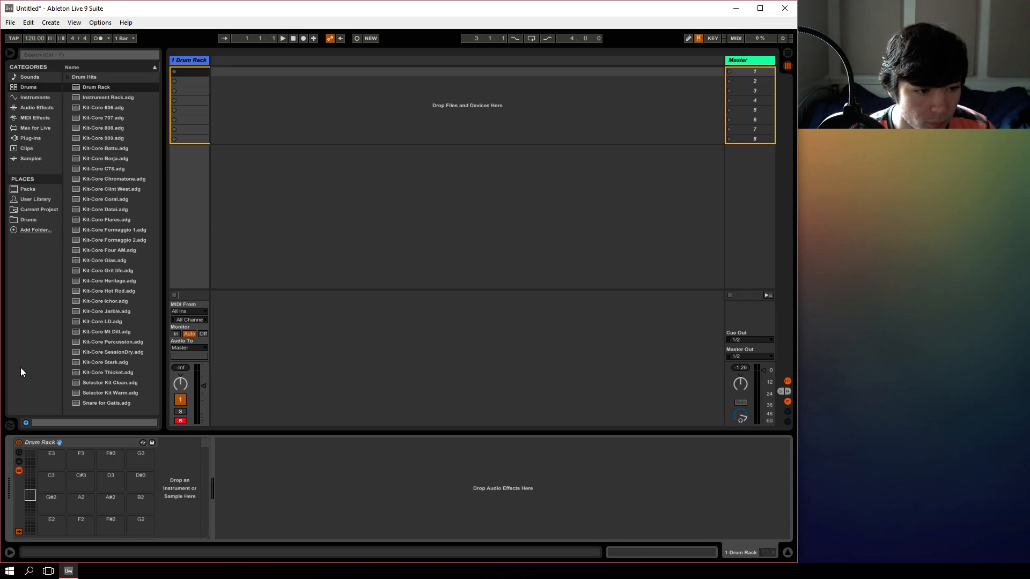
pyautogui.click(81, 456)
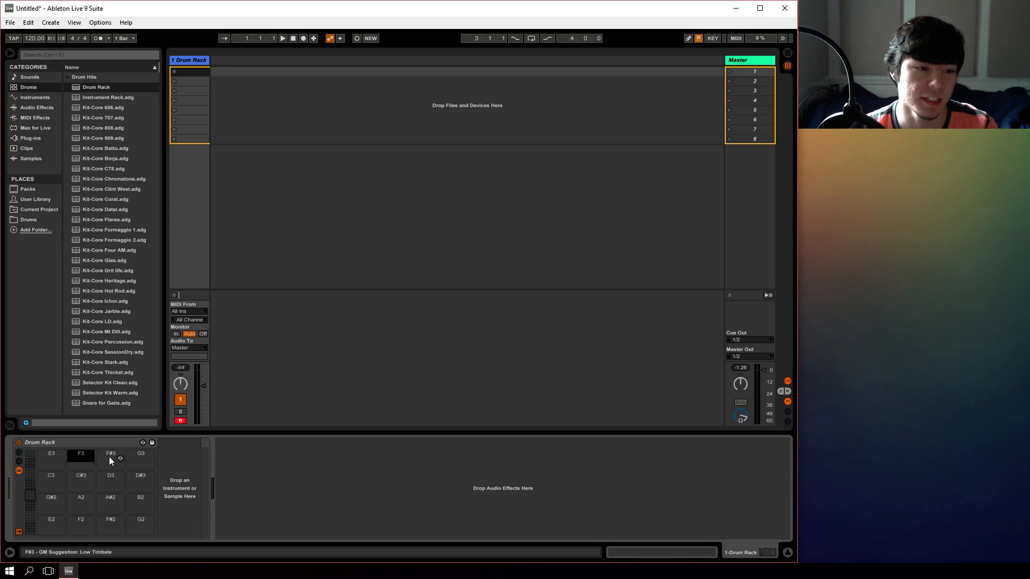
pyautogui.click(67, 77)
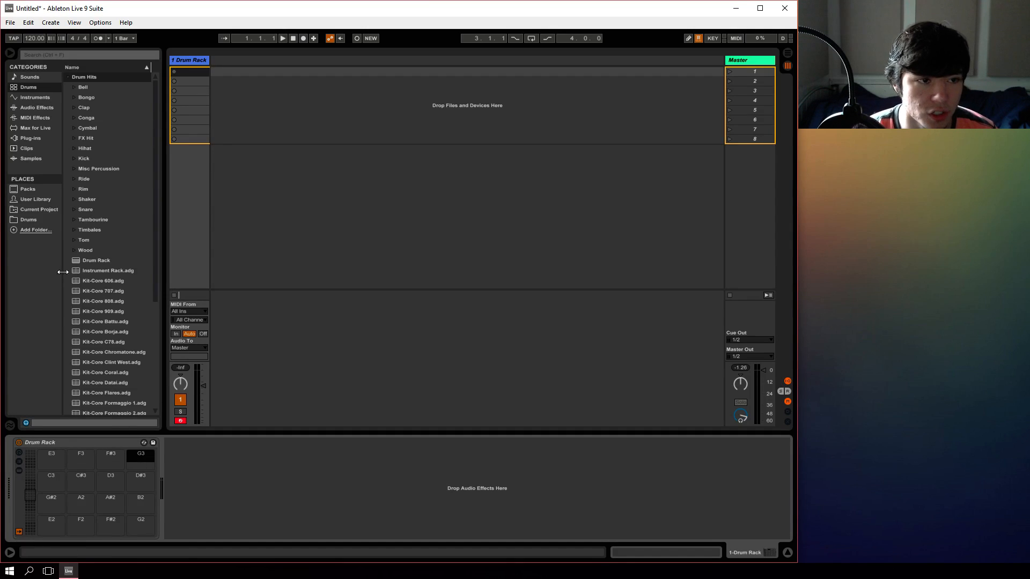
pyautogui.moveTo(26, 223)
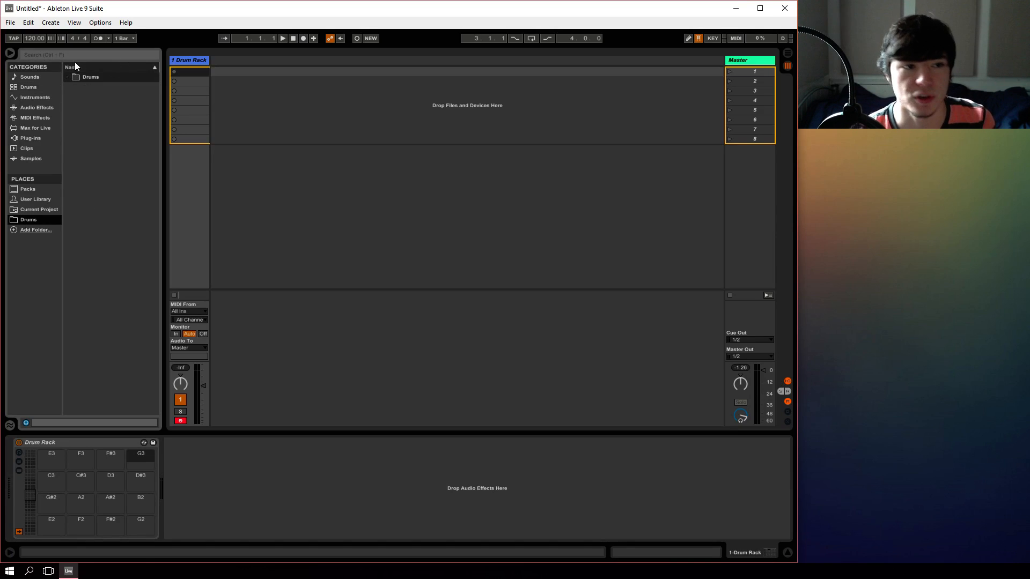
# Expand Drums > Black Octopus > Leviathan > Drums - Kicks to list the Lev_Kick samples.
pyautogui.click(76, 78)
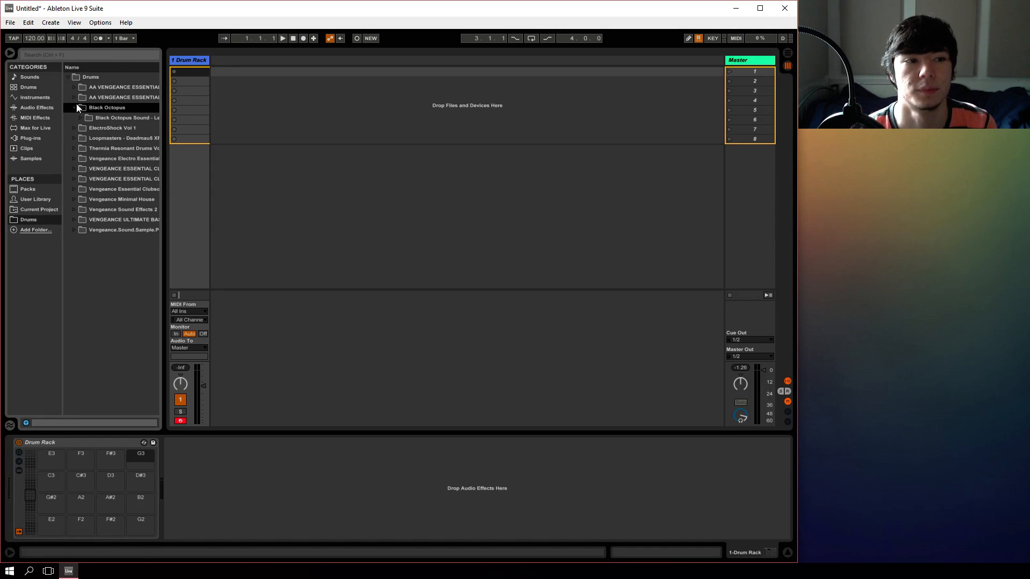
pyautogui.click(80, 118)
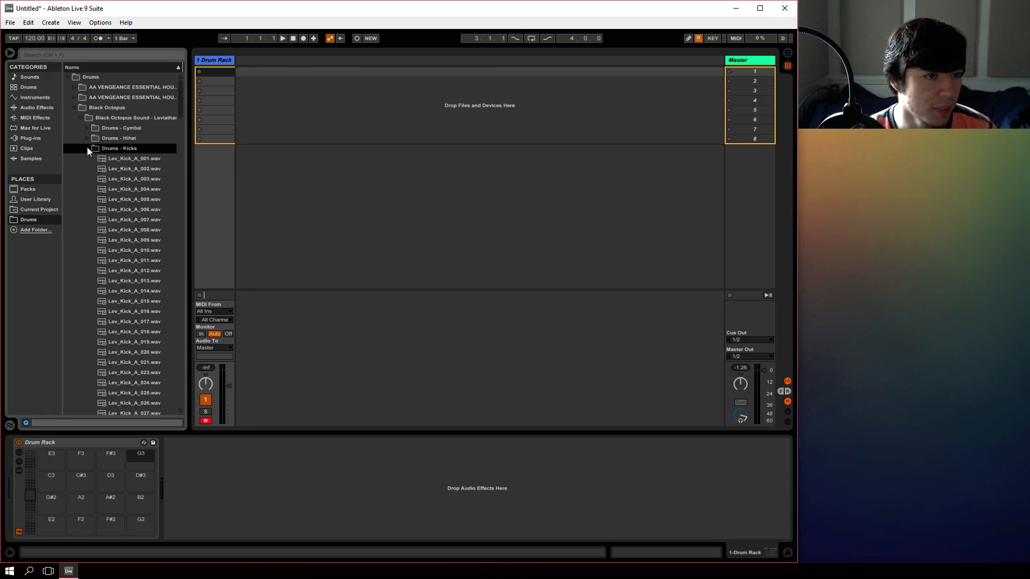
pyautogui.click(86, 148)
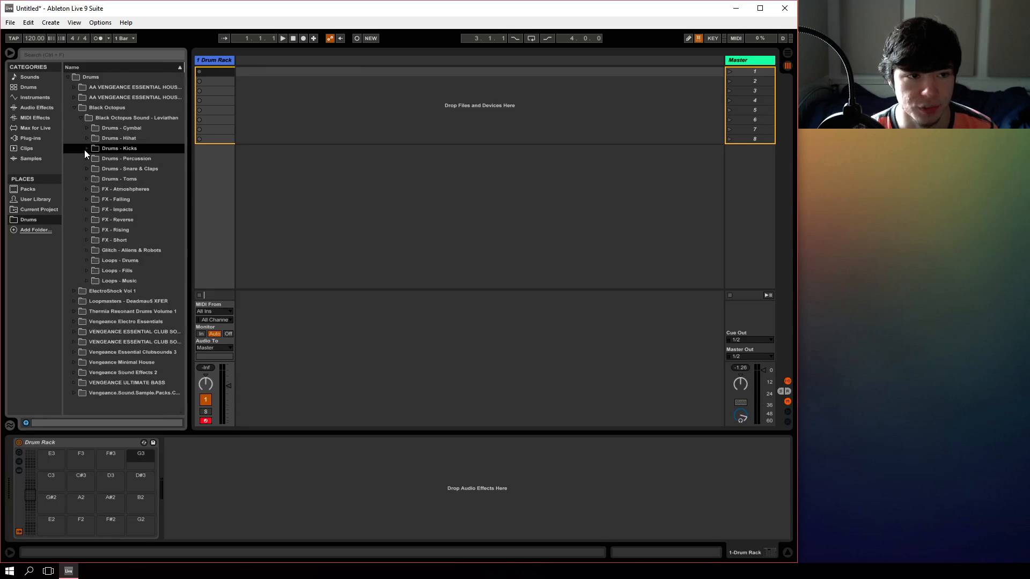
pyautogui.click(119, 148)
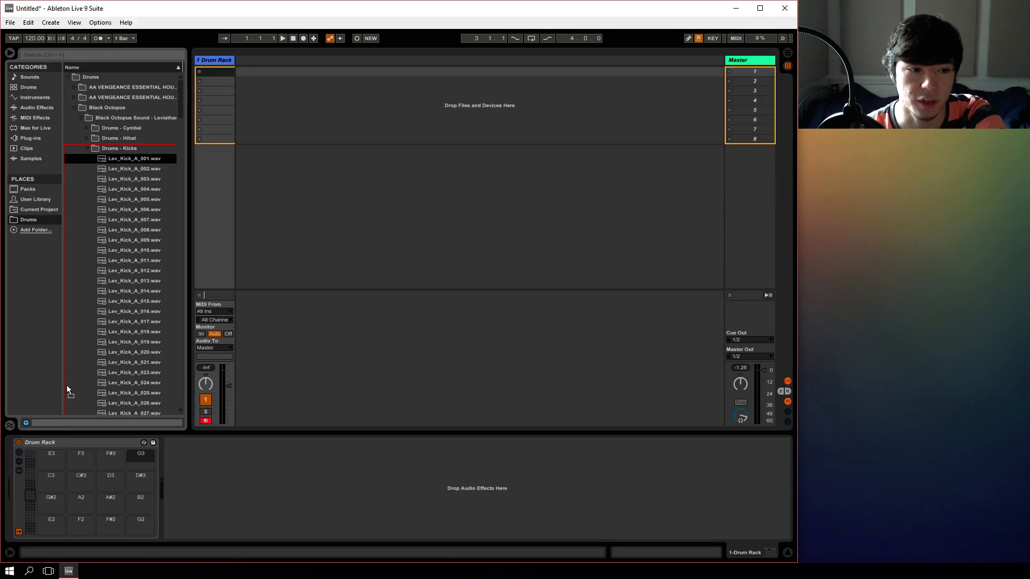
# Load Lev_Kick_A_001, Lev_Clap_001, Lev_Chh_001 and Lev_Ohh_002 onto pads C3 to D#3.
pyautogui.click(51, 458)
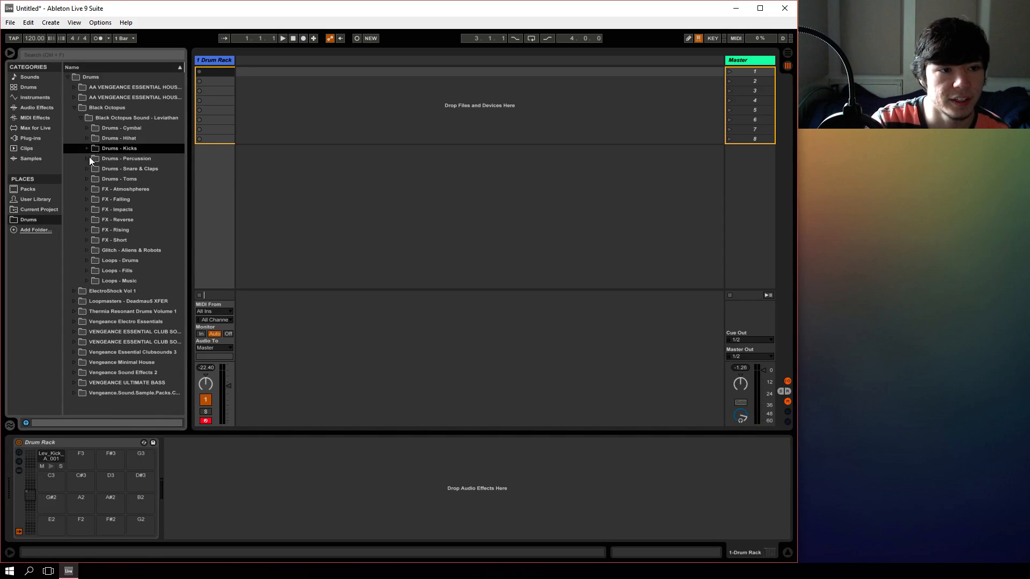
pyautogui.click(130, 168)
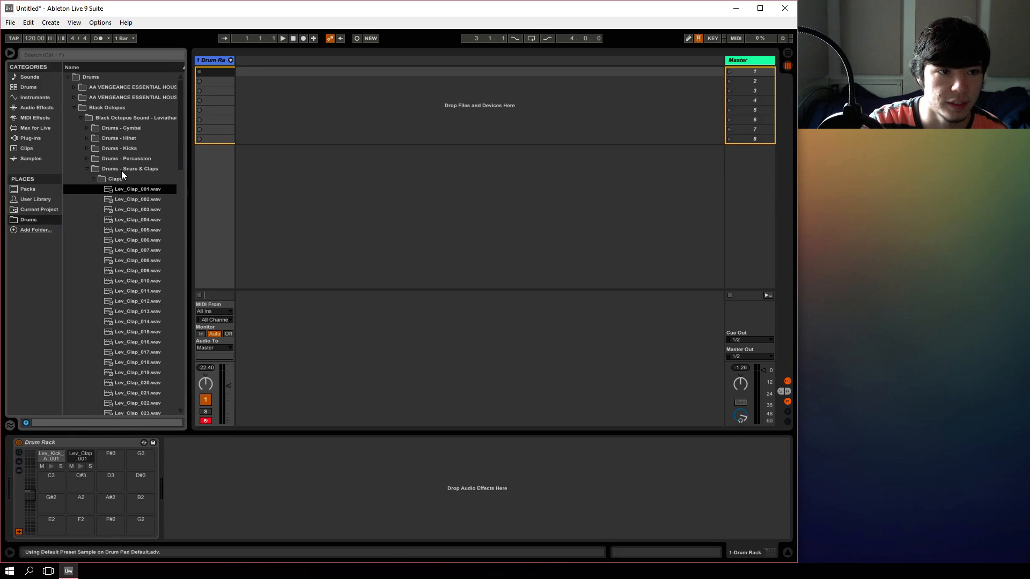
pyautogui.click(93, 179)
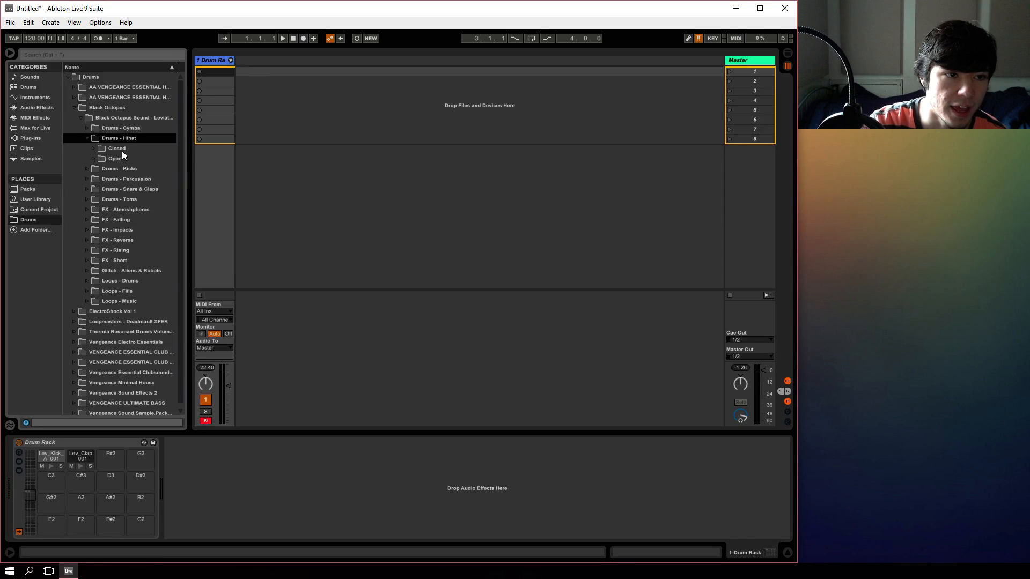
pyautogui.click(116, 148)
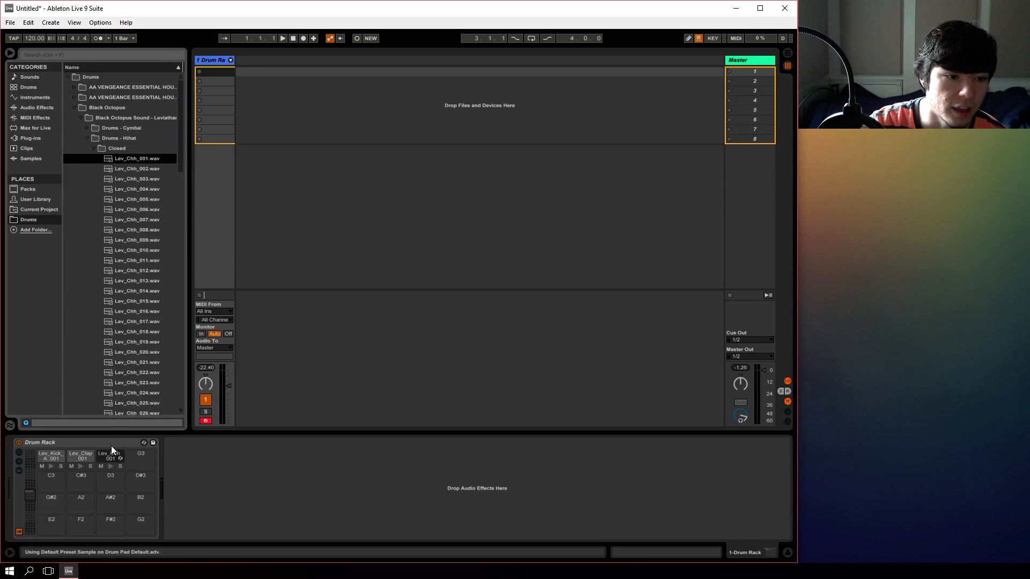
pyautogui.click(95, 148)
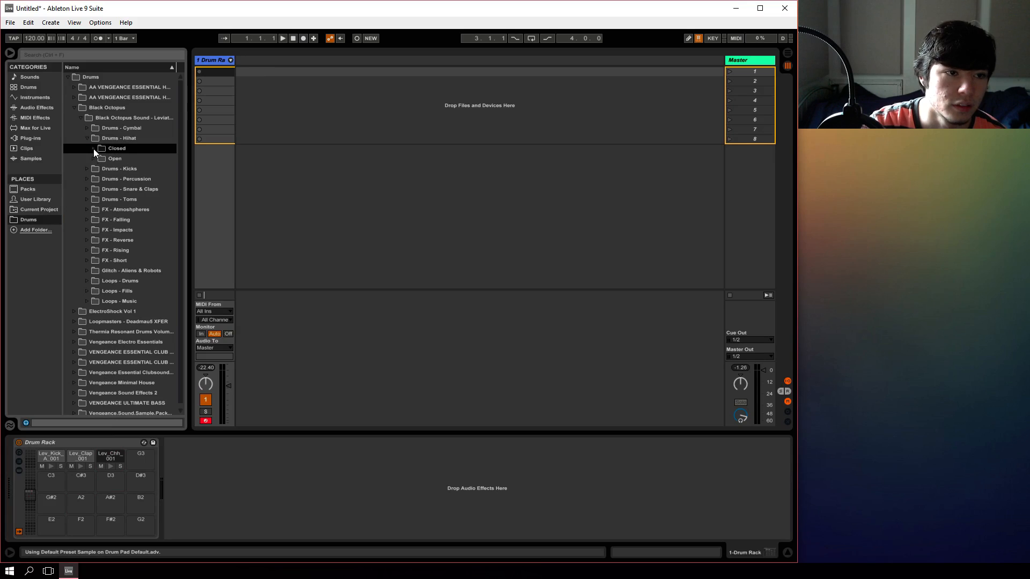
pyautogui.click(94, 159)
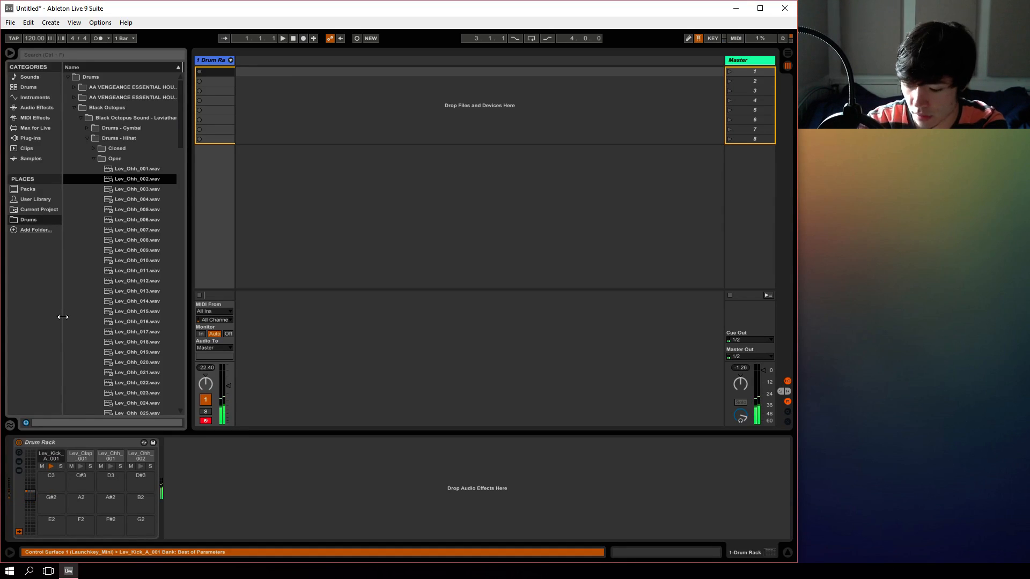
# Audition the open hi-hat and the other loaded pads.
pyautogui.click(140, 467)
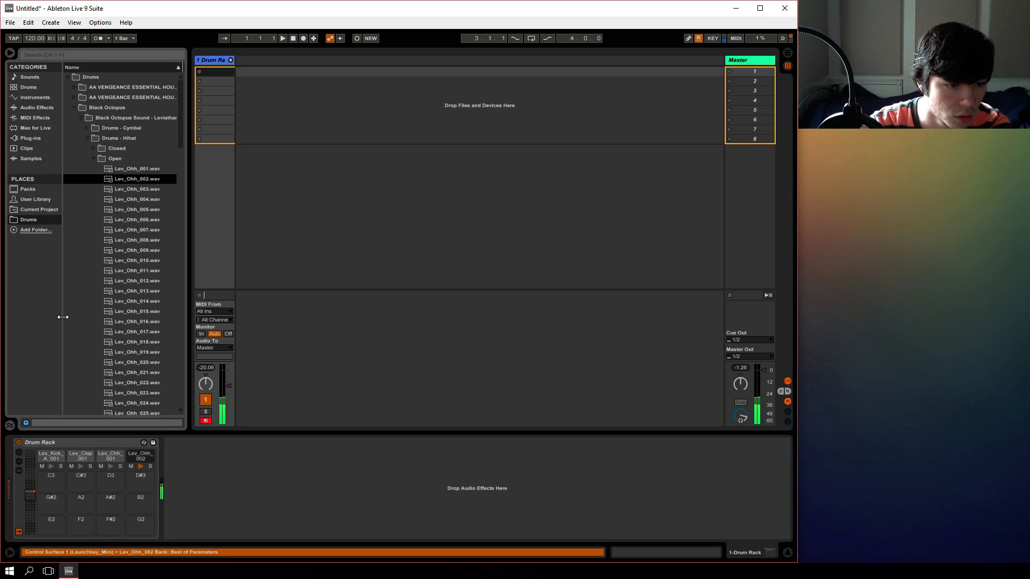
pyautogui.click(80, 455)
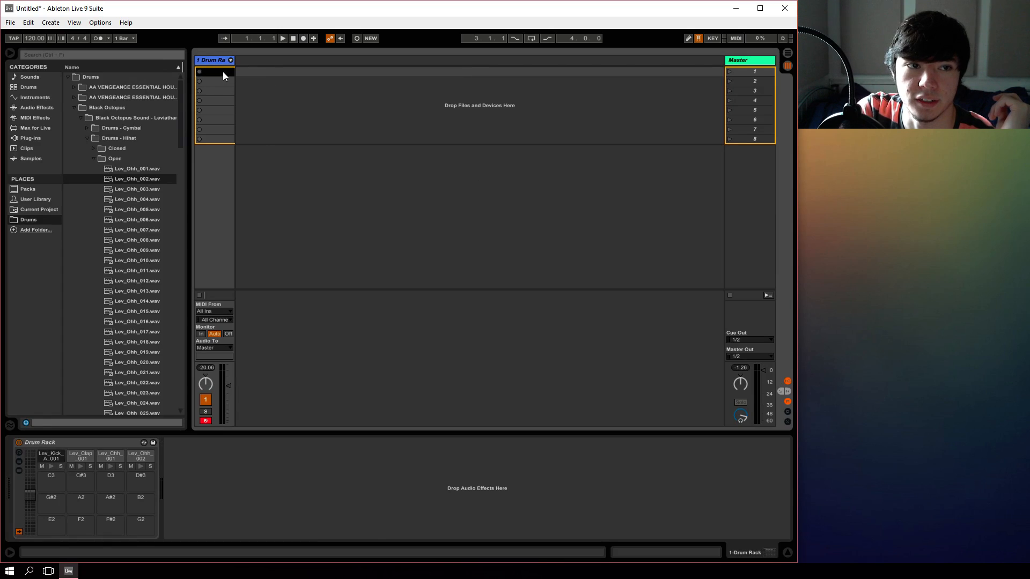
# Create an empty MIDI clip in the Drum Rack track's first clip slot.
pyautogui.doubleClick(214, 71)
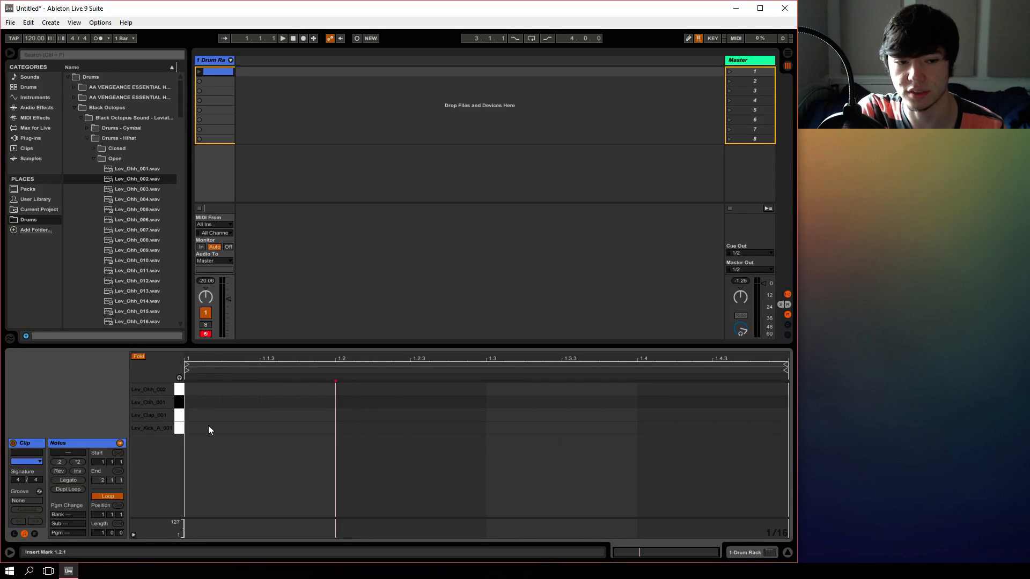
# Draw a one-bar beat with kick on every beat, claps on 2 and 4 plus hi-hats, and launch it.
pyautogui.click(221, 381)
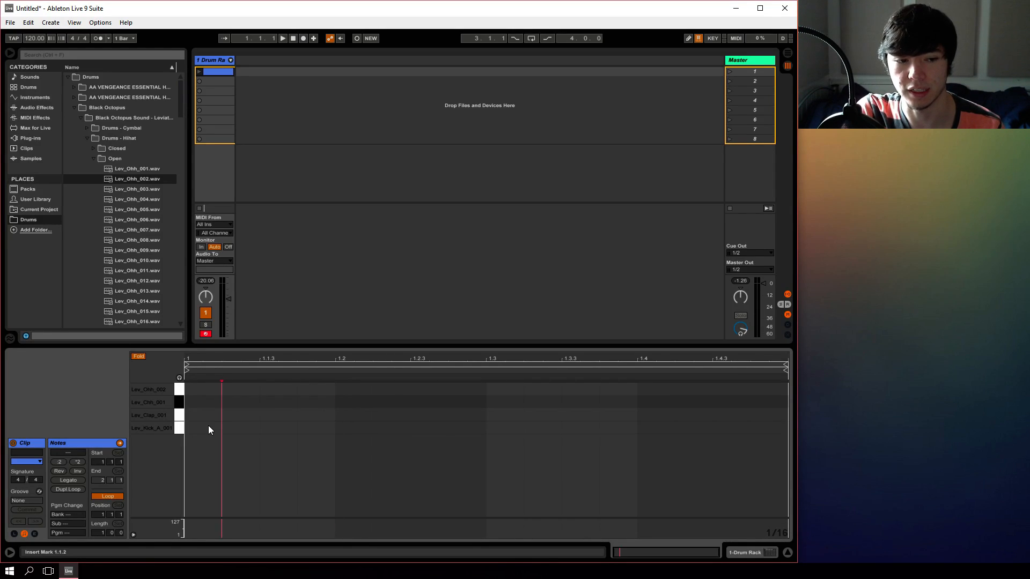
pyautogui.click(186, 428)
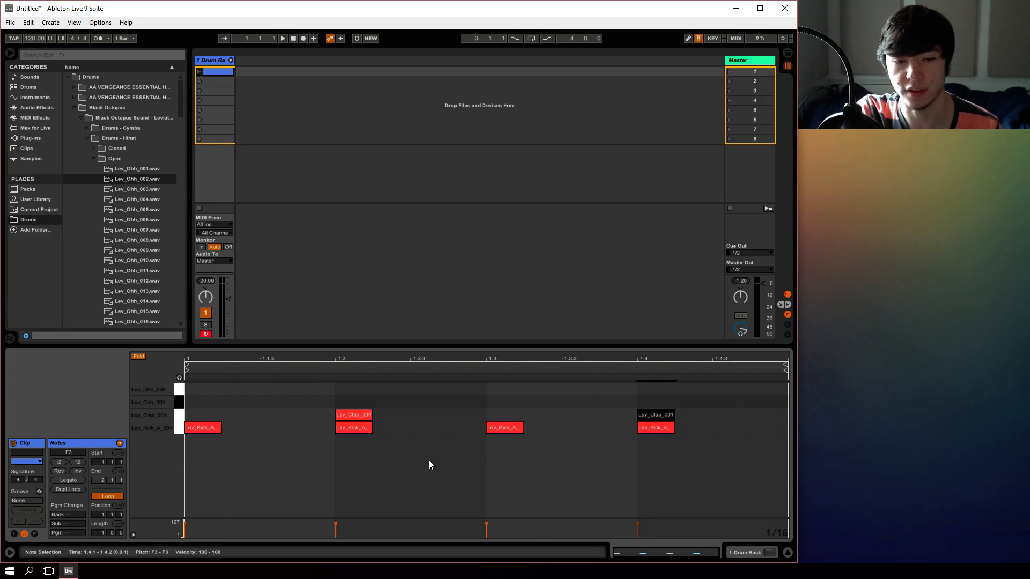
pyautogui.moveTo(440, 409)
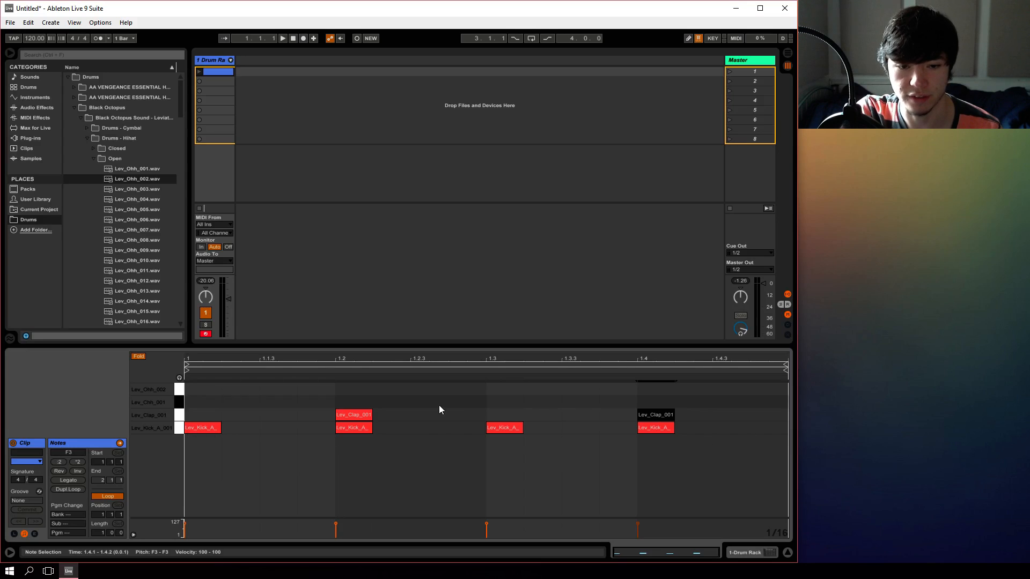
pyautogui.click(297, 381)
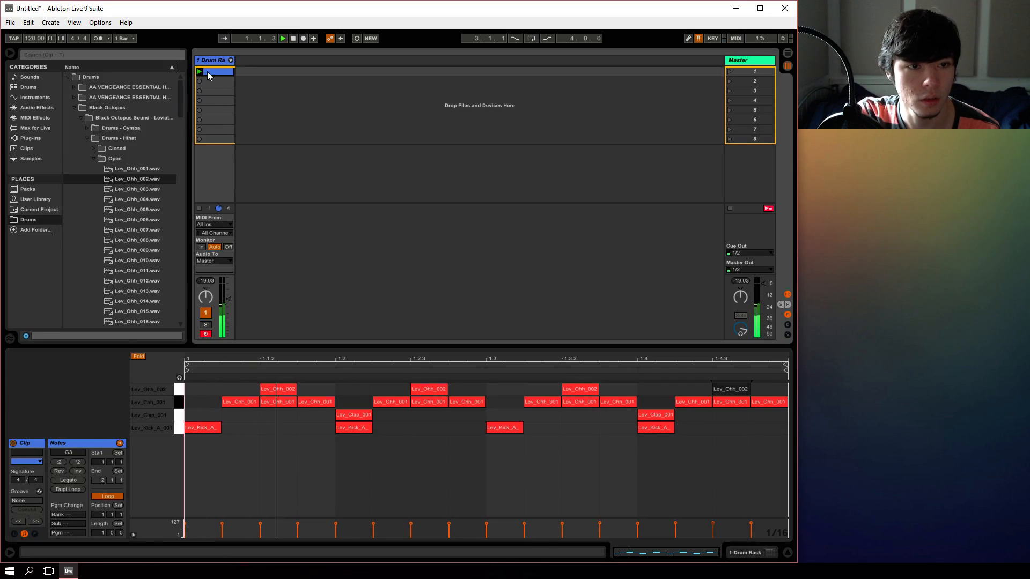
pyautogui.click(282, 37)
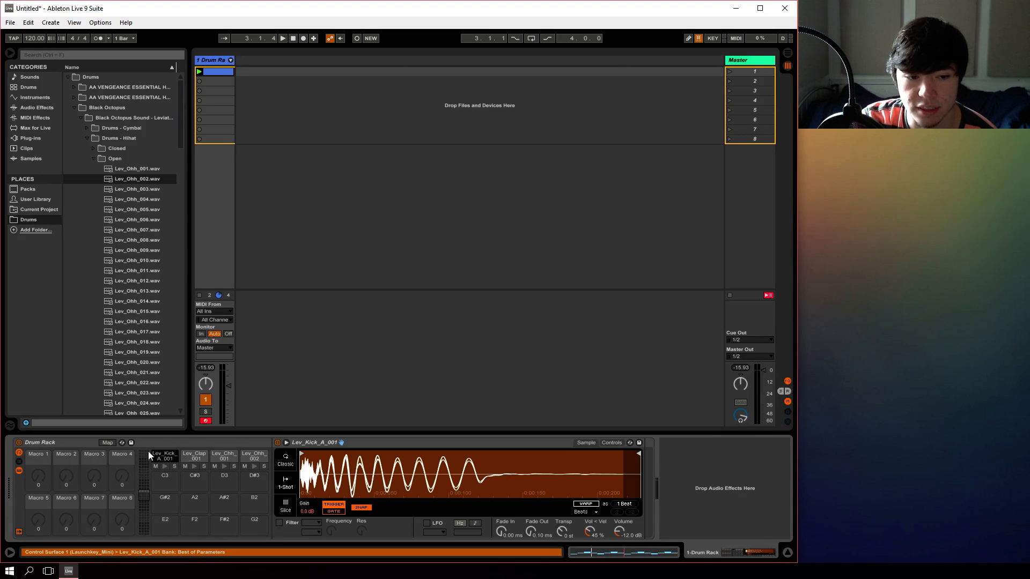
# Show the Lev_Ohh_002 open hi-hat pad's Simpler controls and waveform.
pyautogui.click(194, 455)
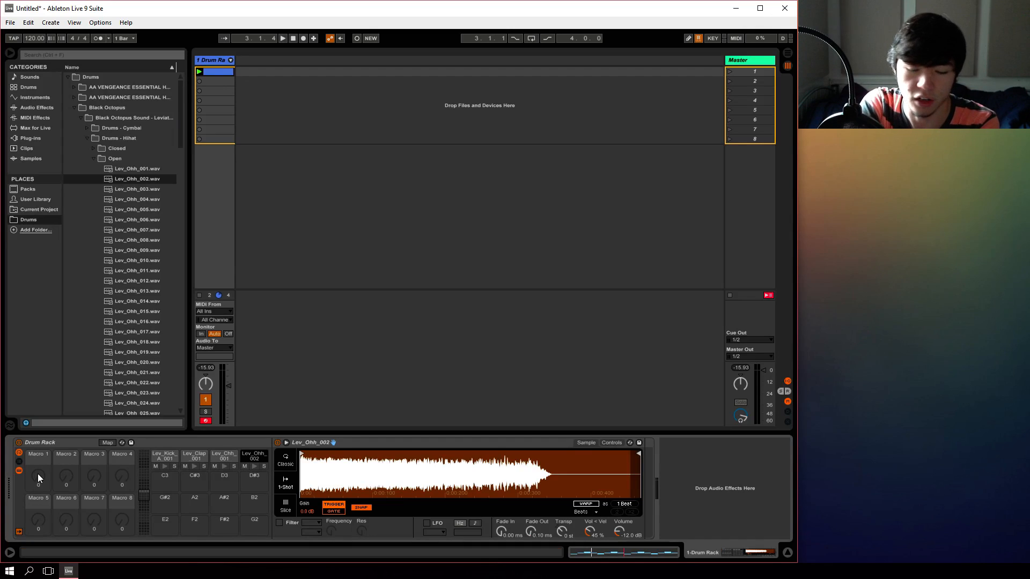
pyautogui.moveTo(39, 501)
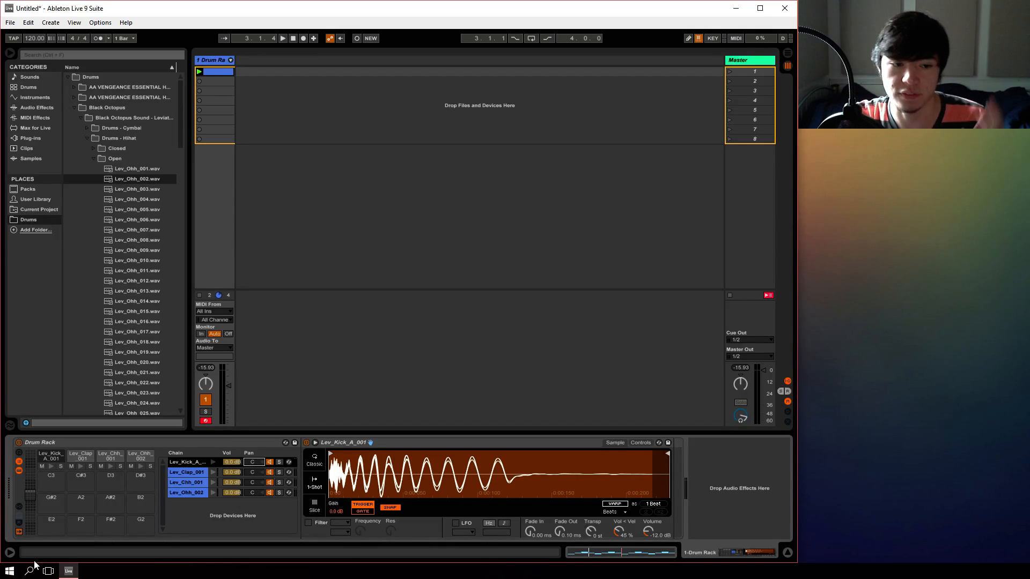
pyautogui.moveTo(58, 532)
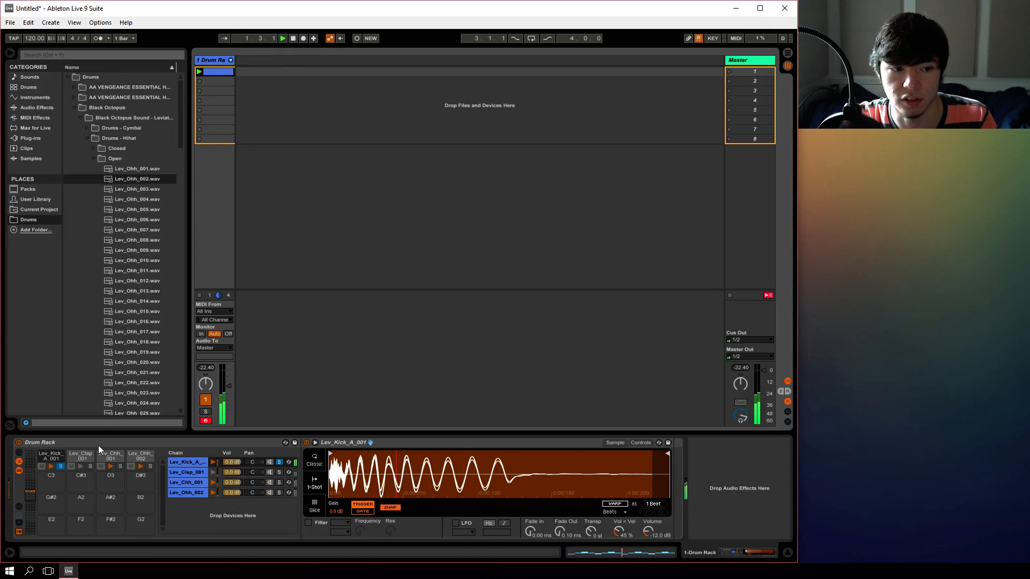
# Select the kick chain and enter Hot-Swap Mode for its sample.
pyautogui.click(119, 466)
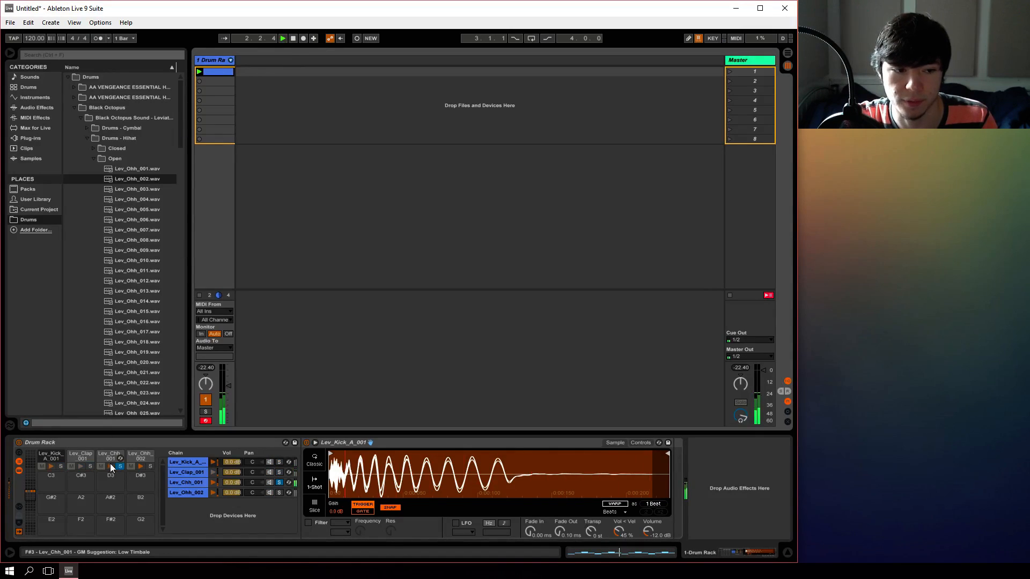
pyautogui.click(293, 38)
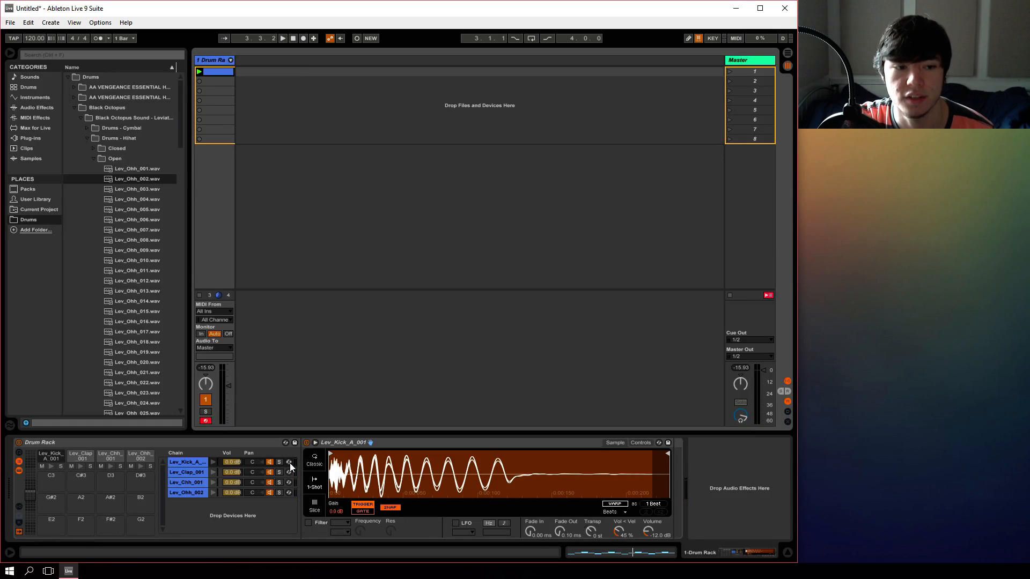
pyautogui.click(288, 461)
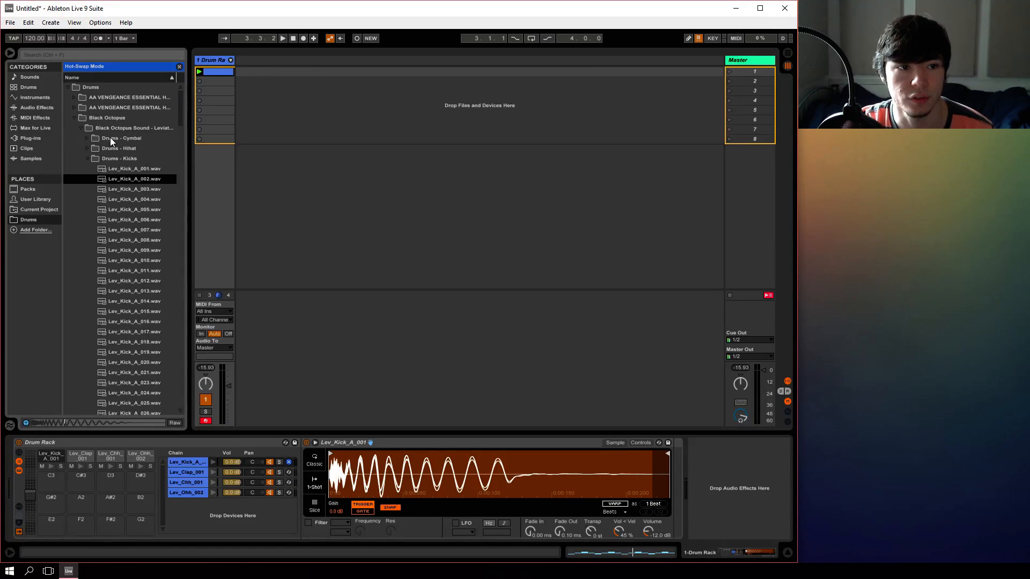
# Step through Lev_Kick samples until Lev_Kick_A_006 replaces the kick.
pyautogui.click(134, 200)
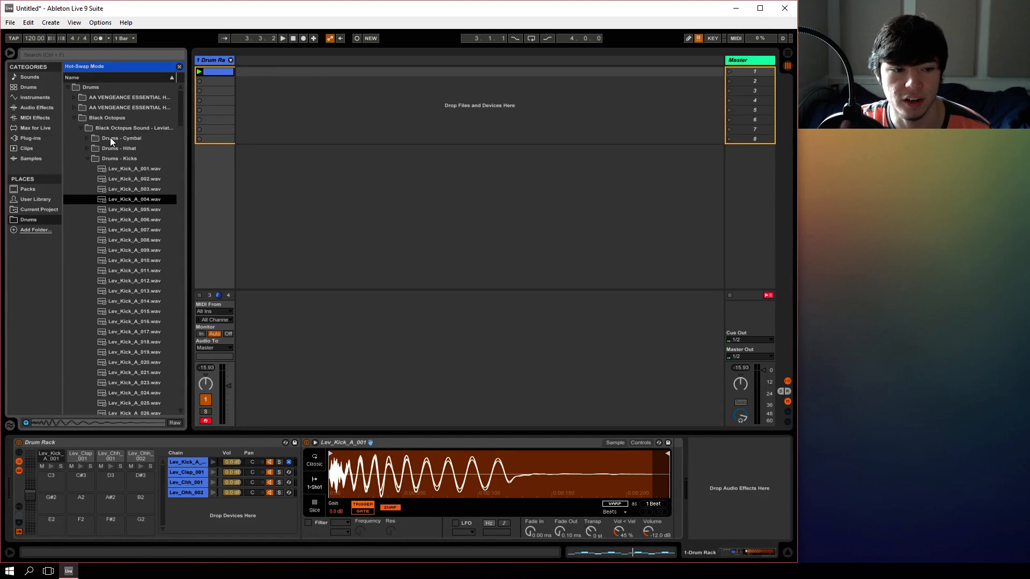
pyautogui.click(134, 209)
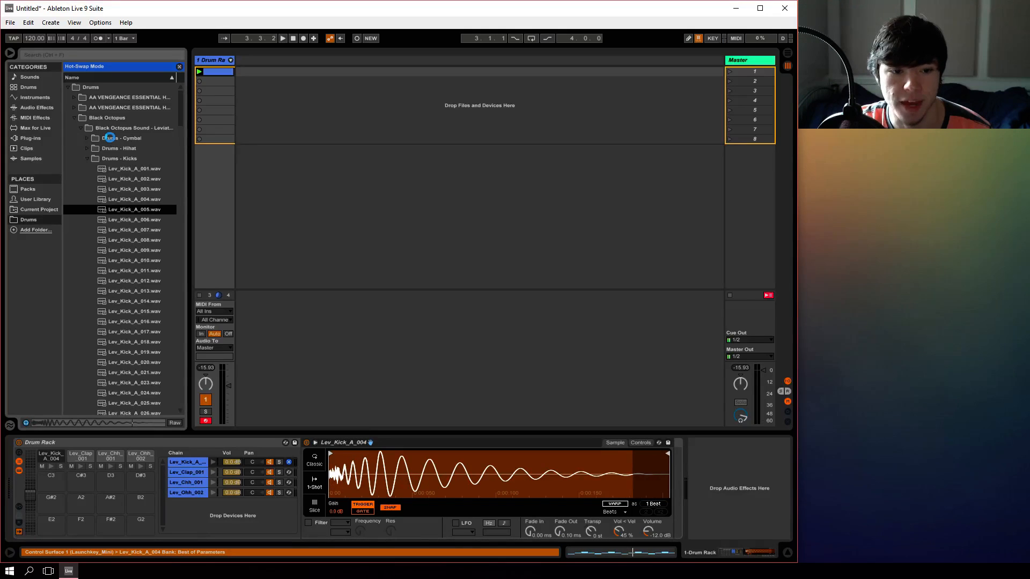
pyautogui.click(135, 219)
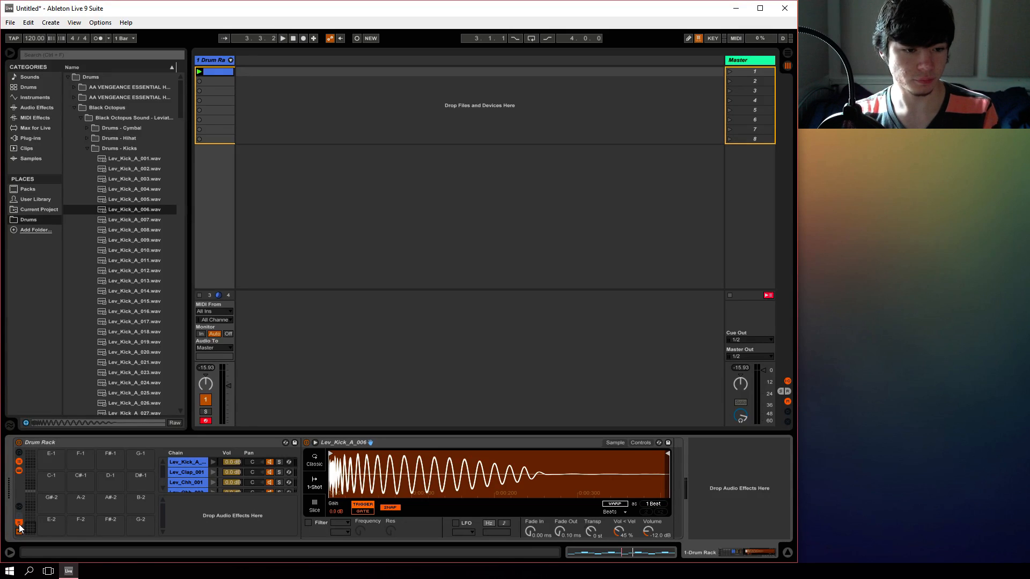
# Return to the C3 pad bank and display the kick pad's Lev_Kick_A_006 sample.
pyautogui.click(18, 522)
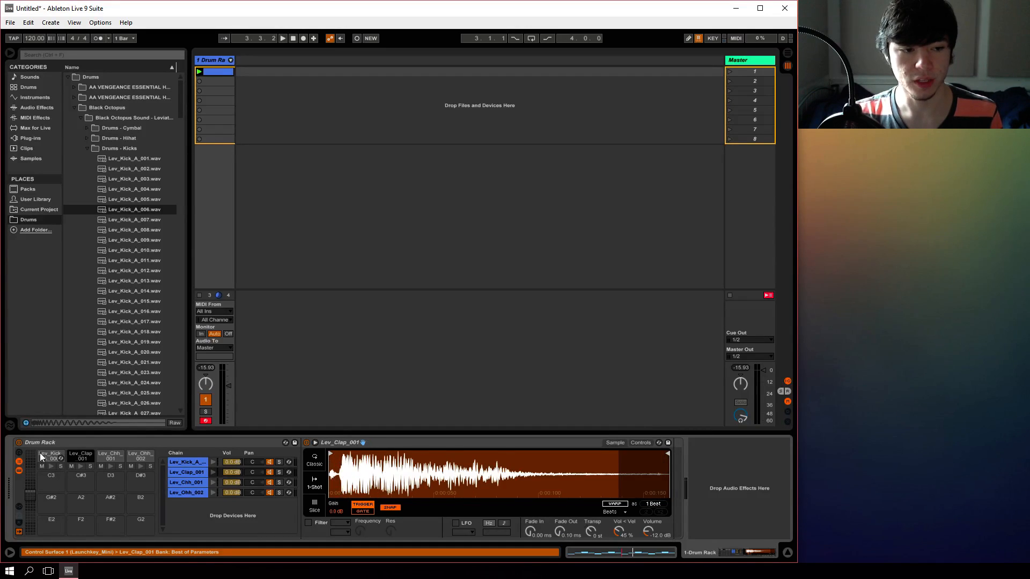
pyautogui.click(50, 457)
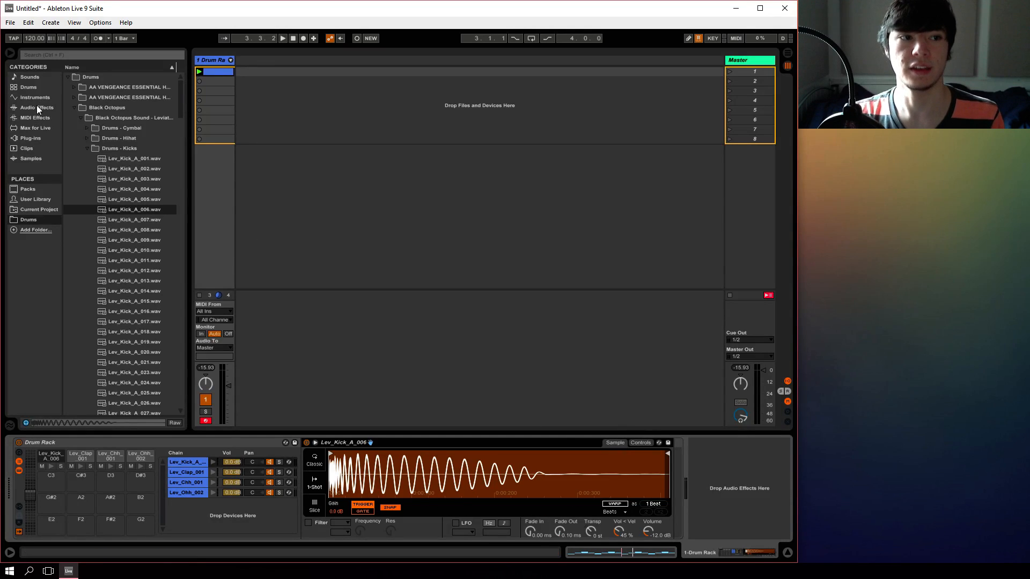
pyautogui.click(34, 97)
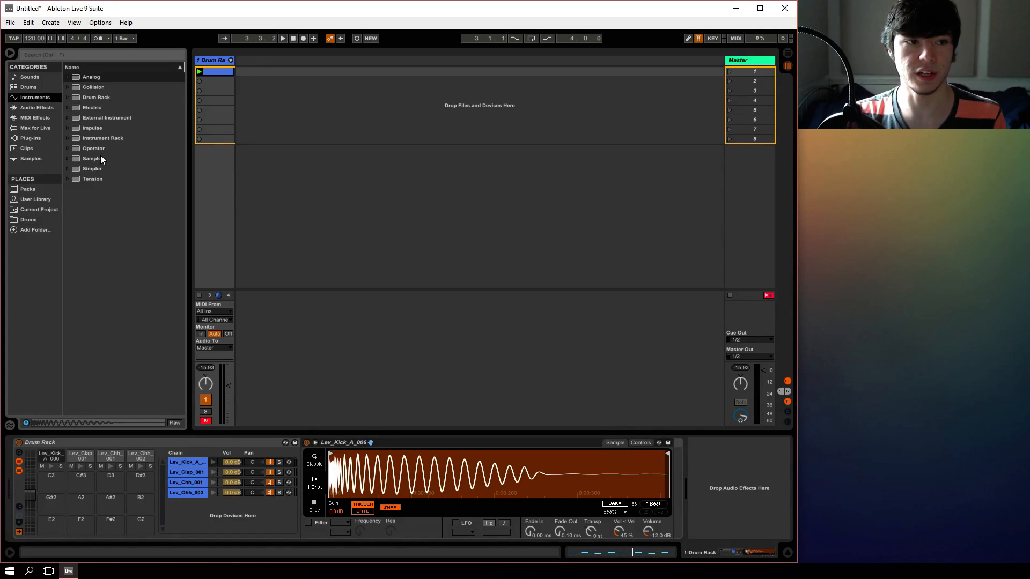
pyautogui.doubleClick(93, 158)
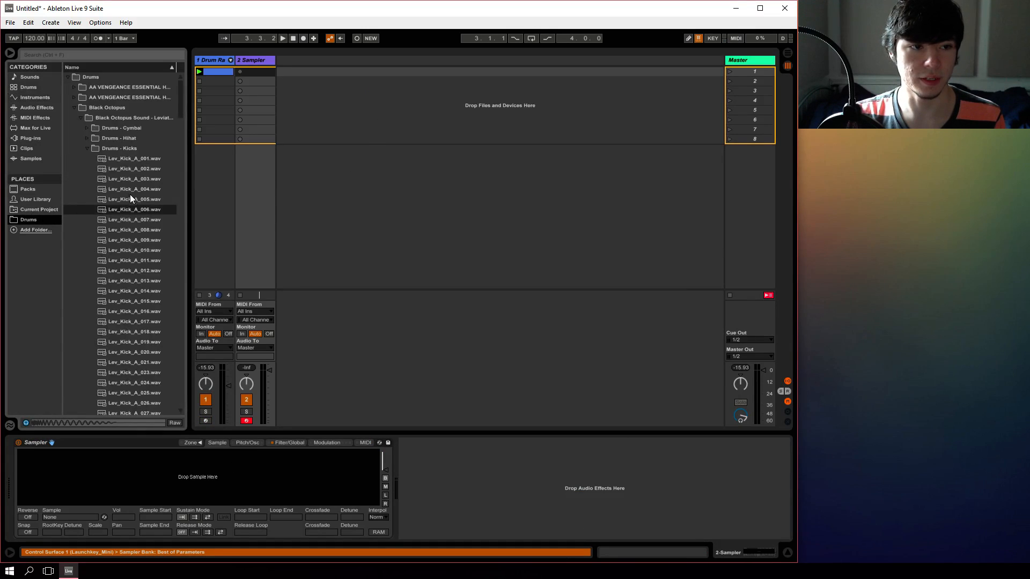
pyautogui.doubleClick(134, 209)
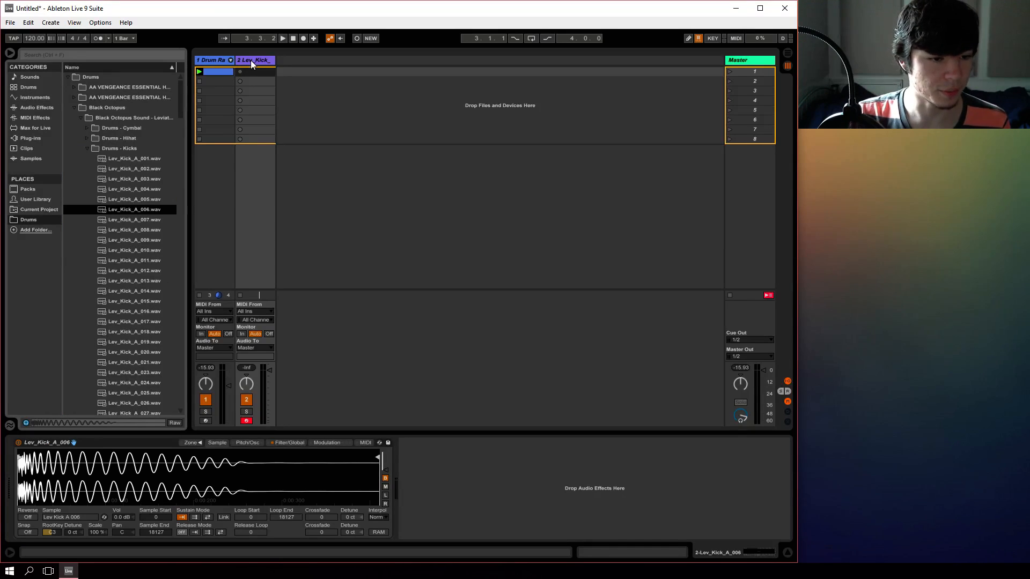
pyautogui.rightClick(253, 60)
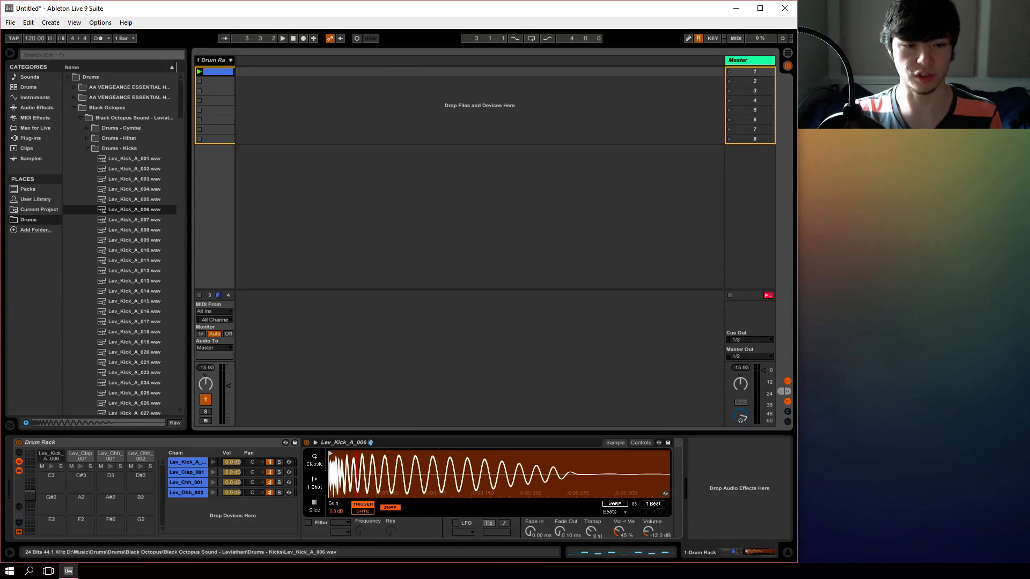
# Try the kick Simpler's Slice and Classic playback modes, then fold the Lev_Kick_A_006 device.
pyautogui.click(314, 502)
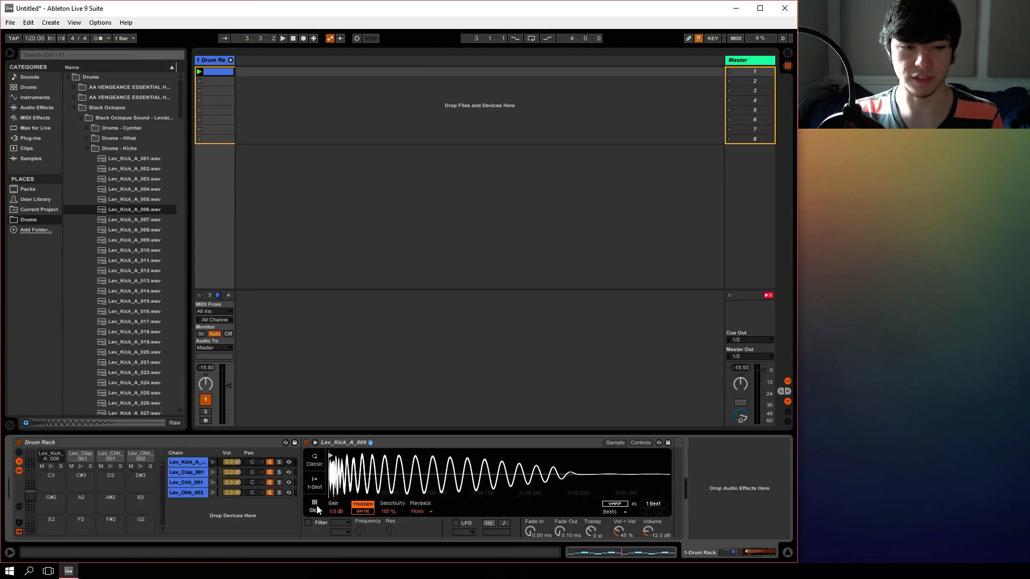
pyautogui.click(314, 457)
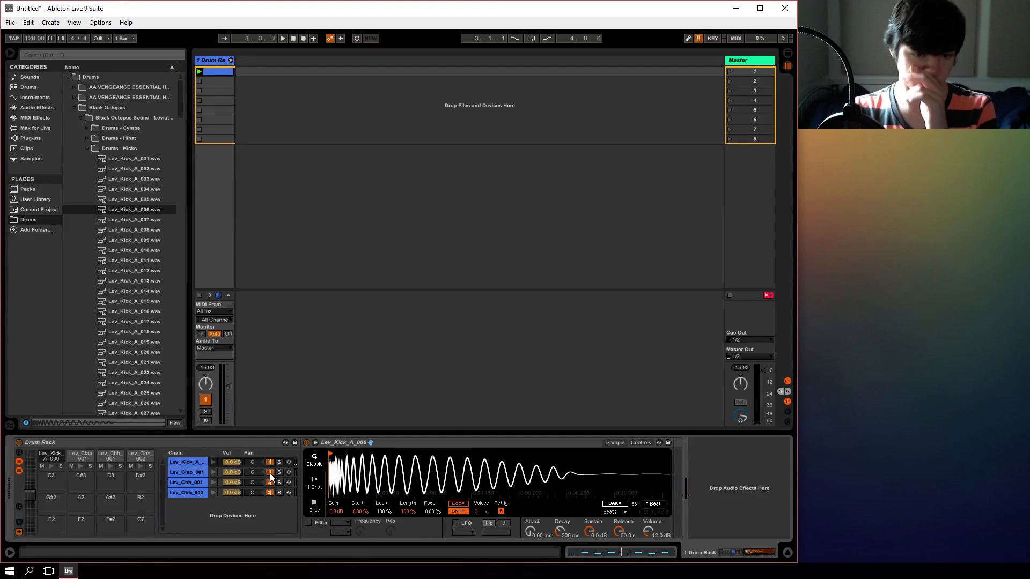
pyautogui.click(639, 442)
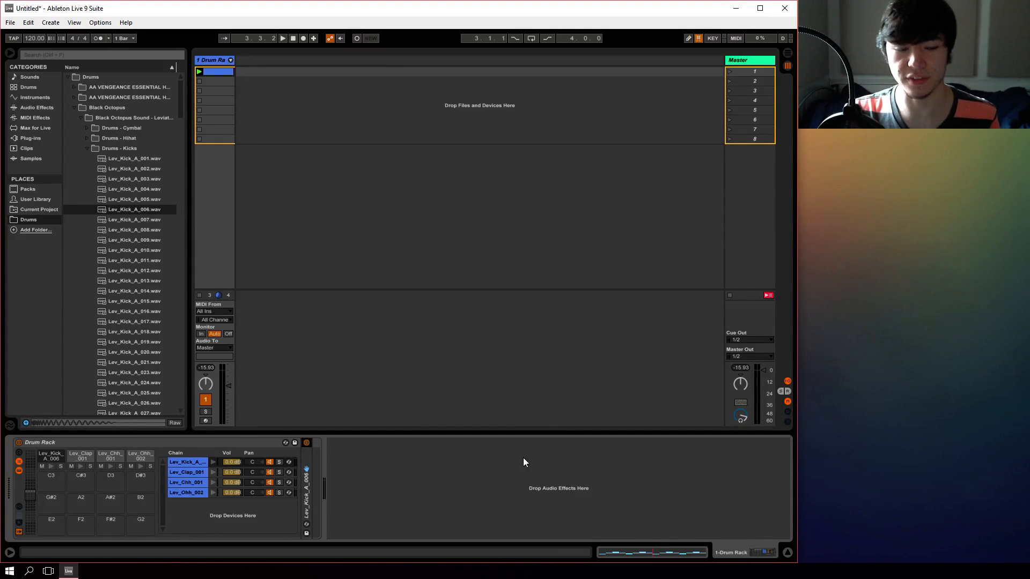
# Unfold the kick Simpler, hide the Drum Rack chain list and show the browser's Audio Effects category.
pyautogui.click(188, 461)
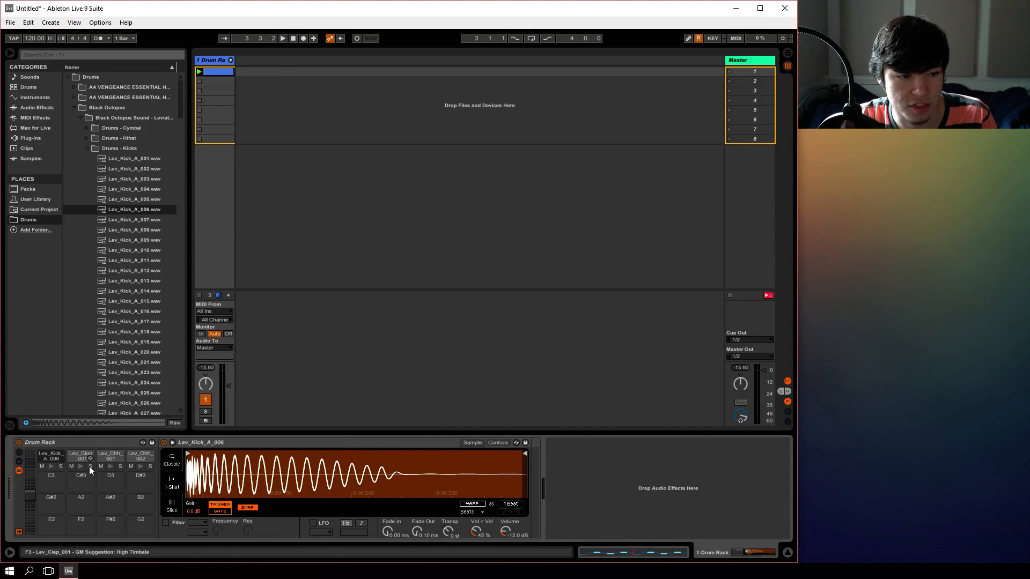
pyautogui.click(80, 467)
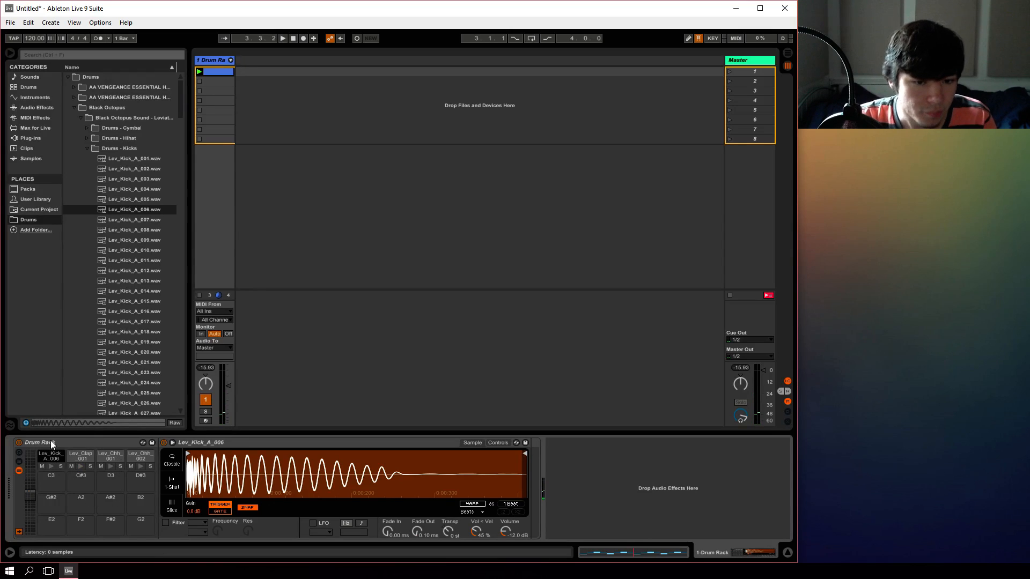
pyautogui.click(36, 107)
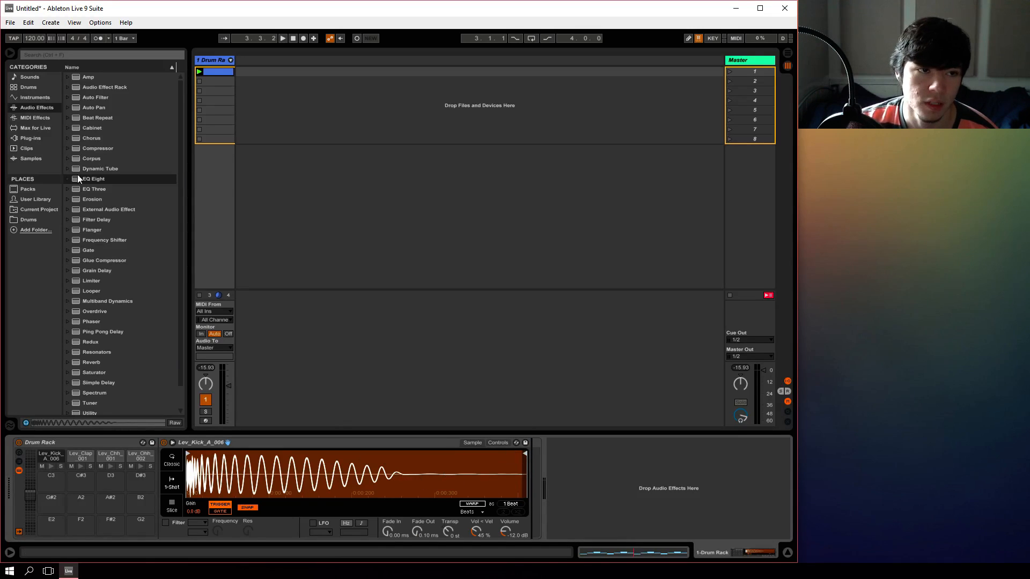
pyautogui.moveTo(139, 457)
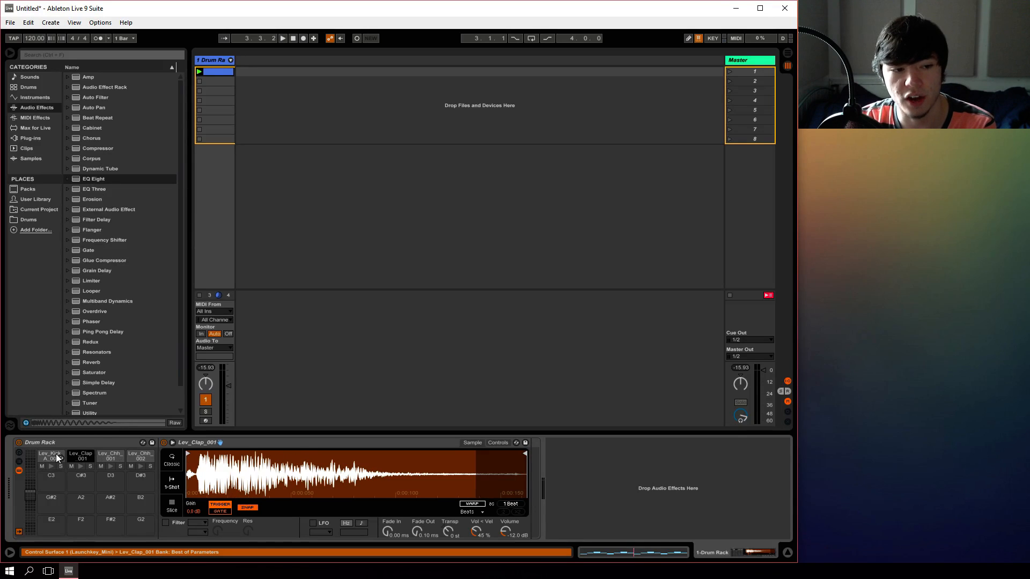
pyautogui.click(50, 454)
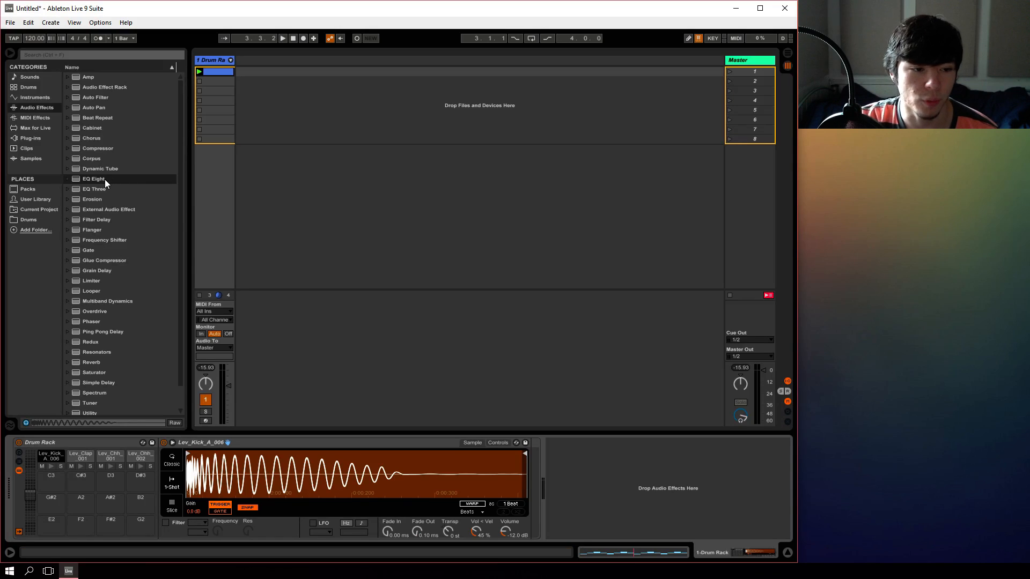
pyautogui.click(92, 179)
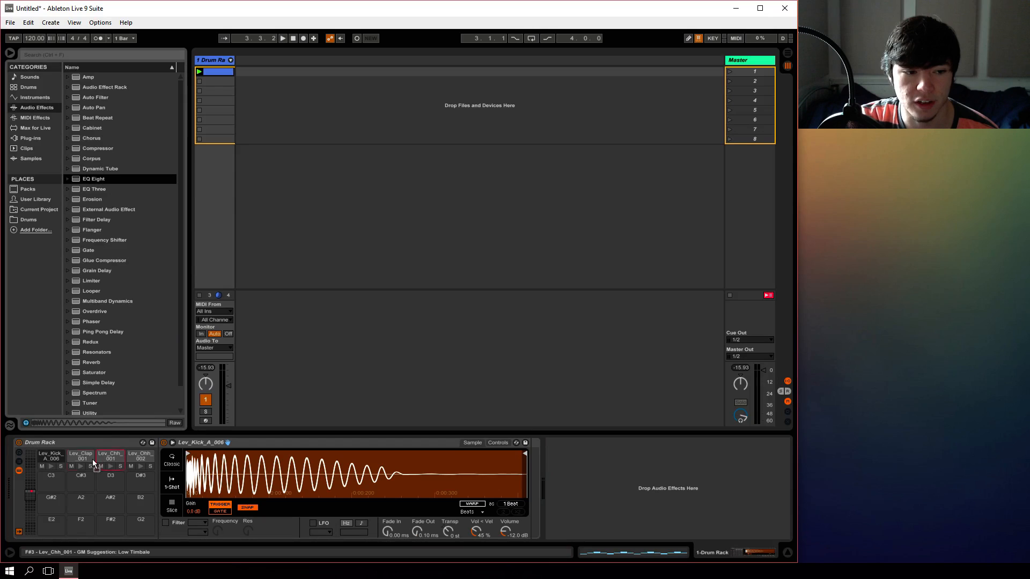
pyautogui.click(80, 458)
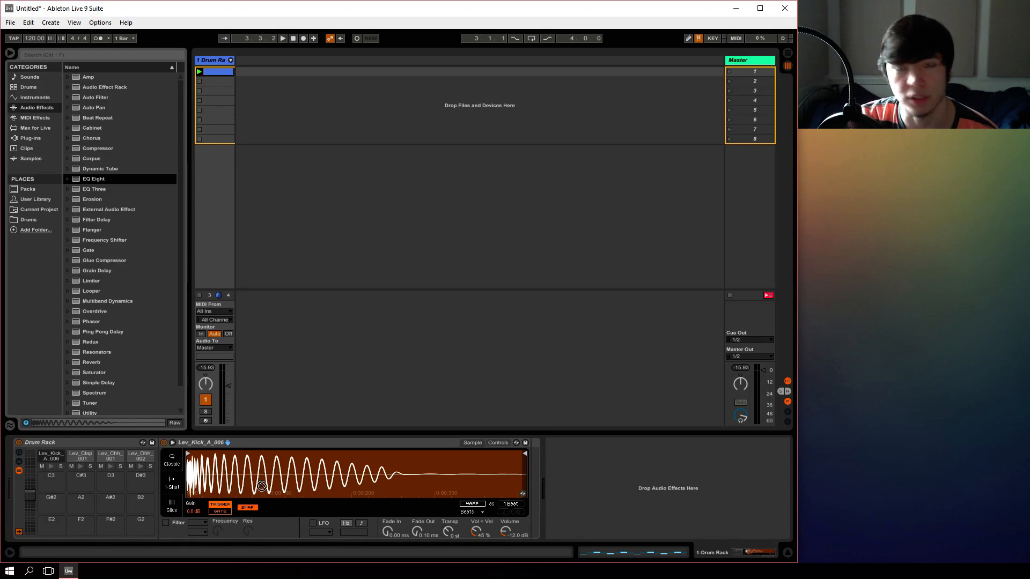
pyautogui.click(80, 458)
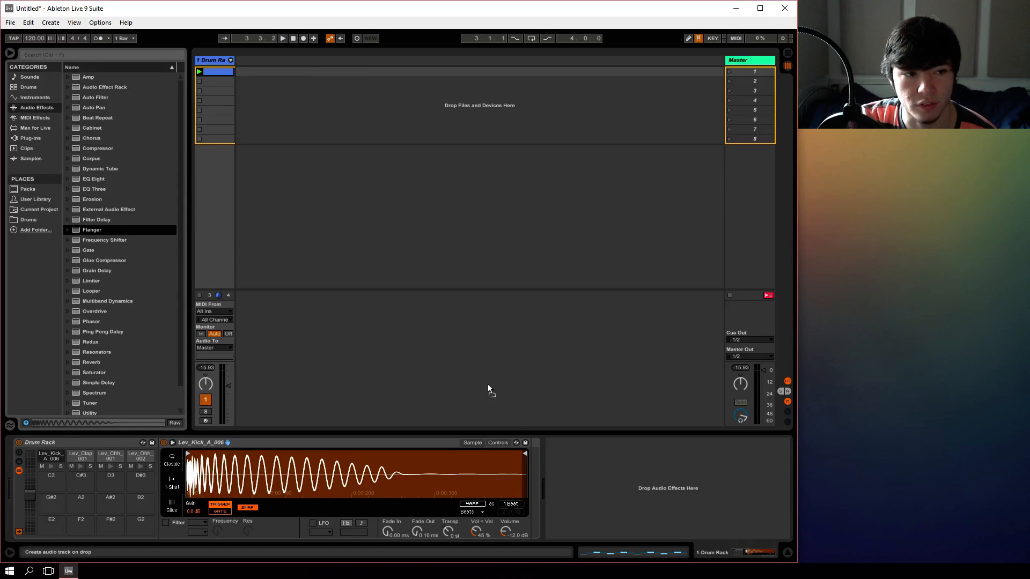
pyautogui.doubleClick(92, 229)
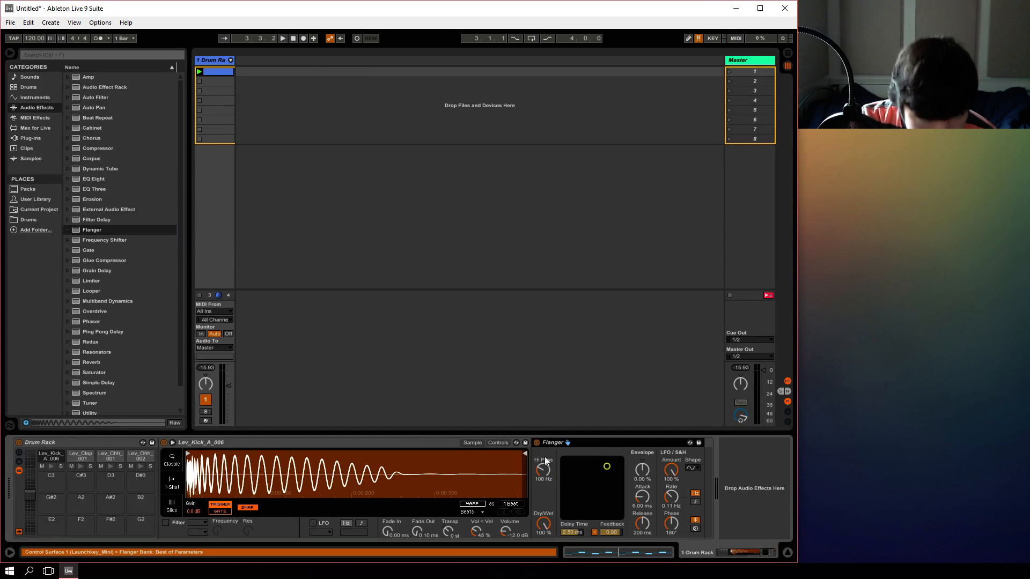
pyautogui.click(81, 456)
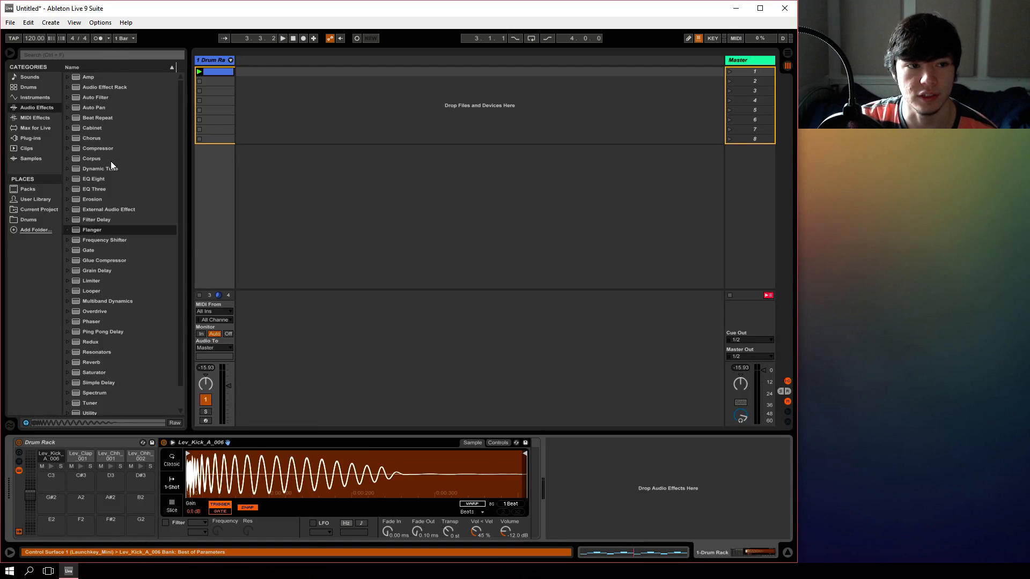
pyautogui.click(98, 148)
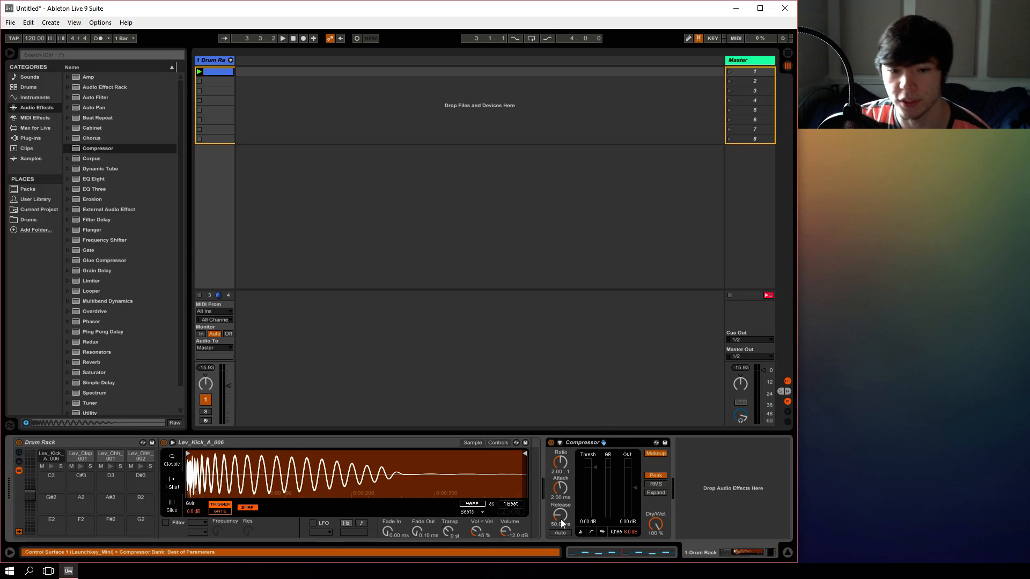
pyautogui.rightClick(583, 442)
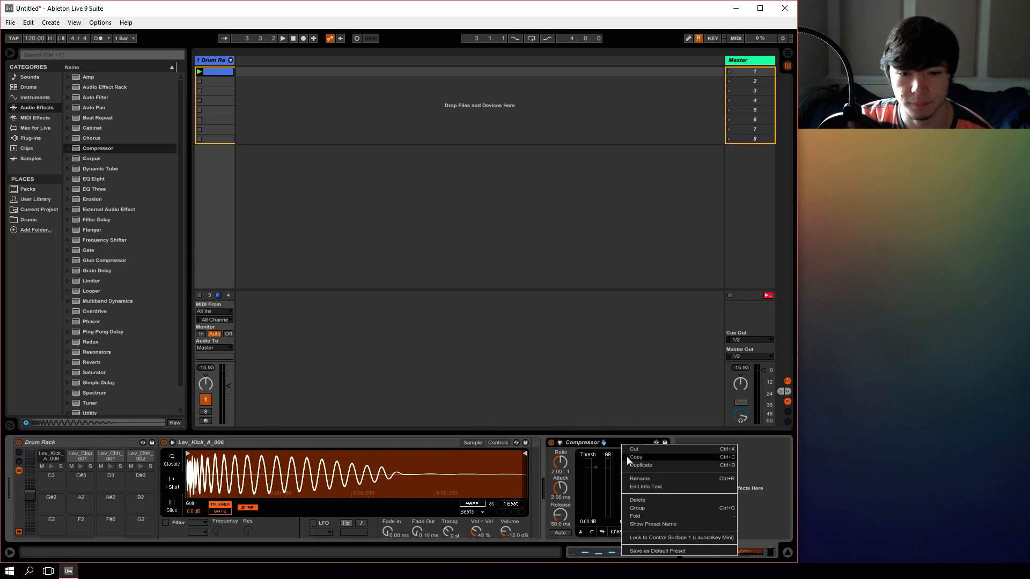
pyautogui.click(637, 500)
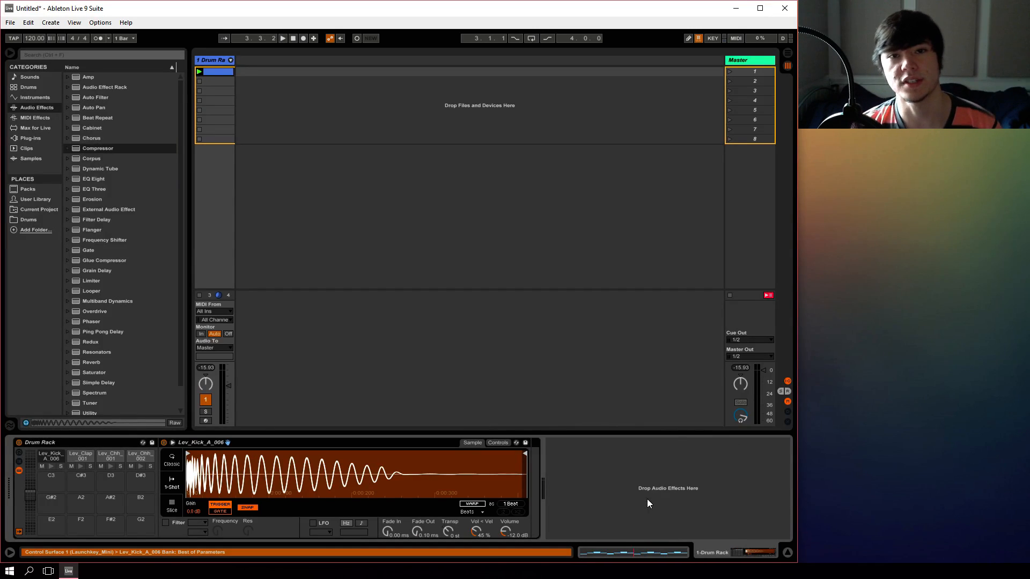